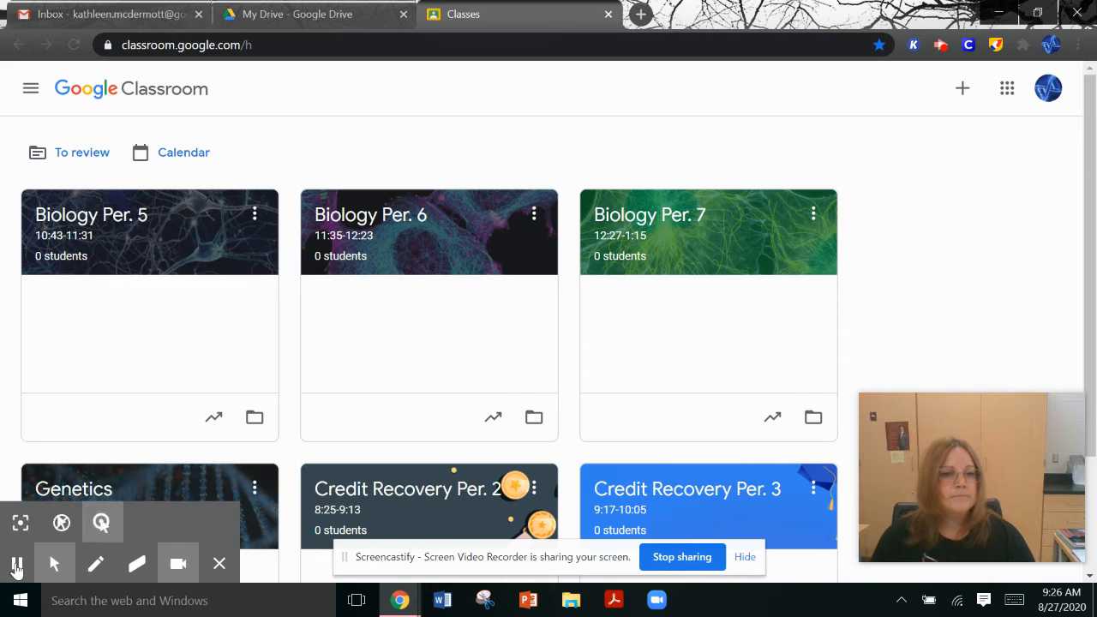
pyautogui.moveTo(17, 562)
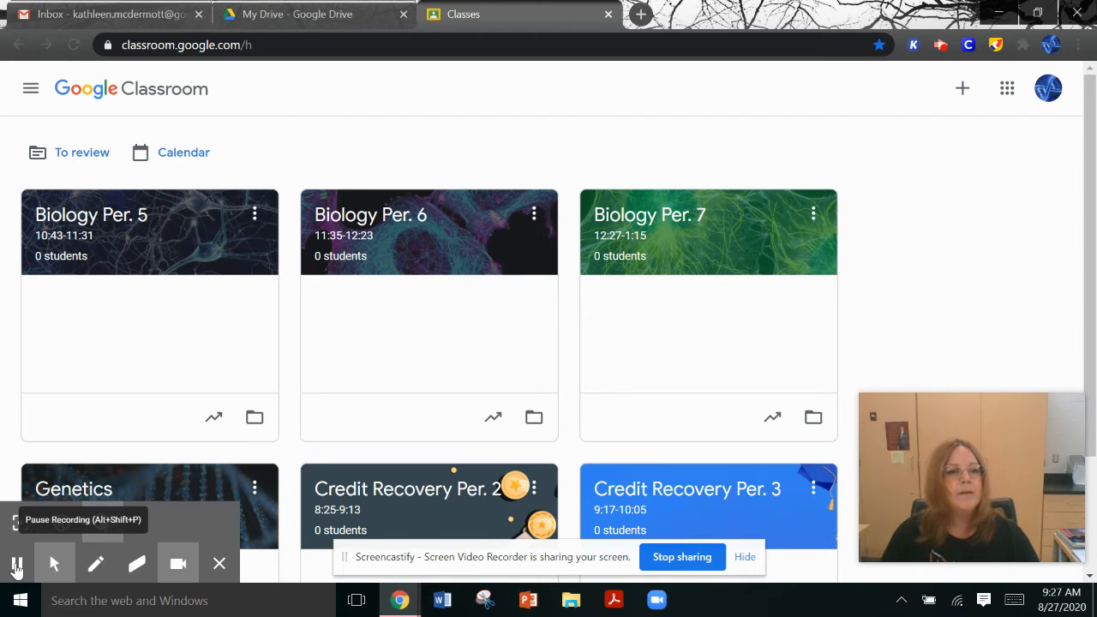
# Open the Biology Per. 5 class card to reach its Stream page
pyautogui.click(16, 562)
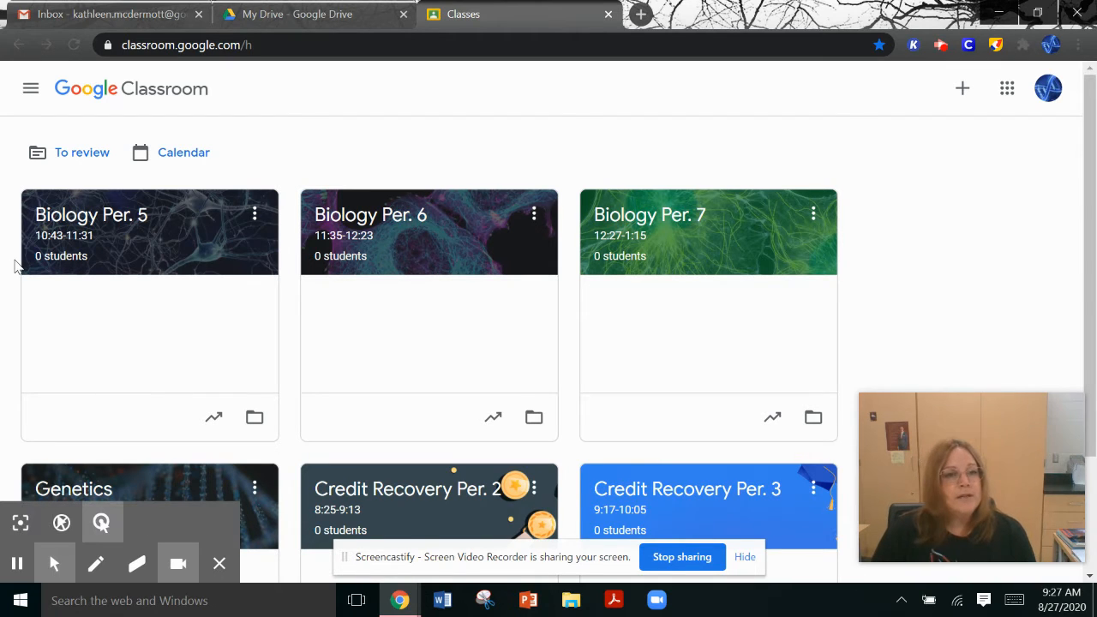
pyautogui.moveTo(90, 214)
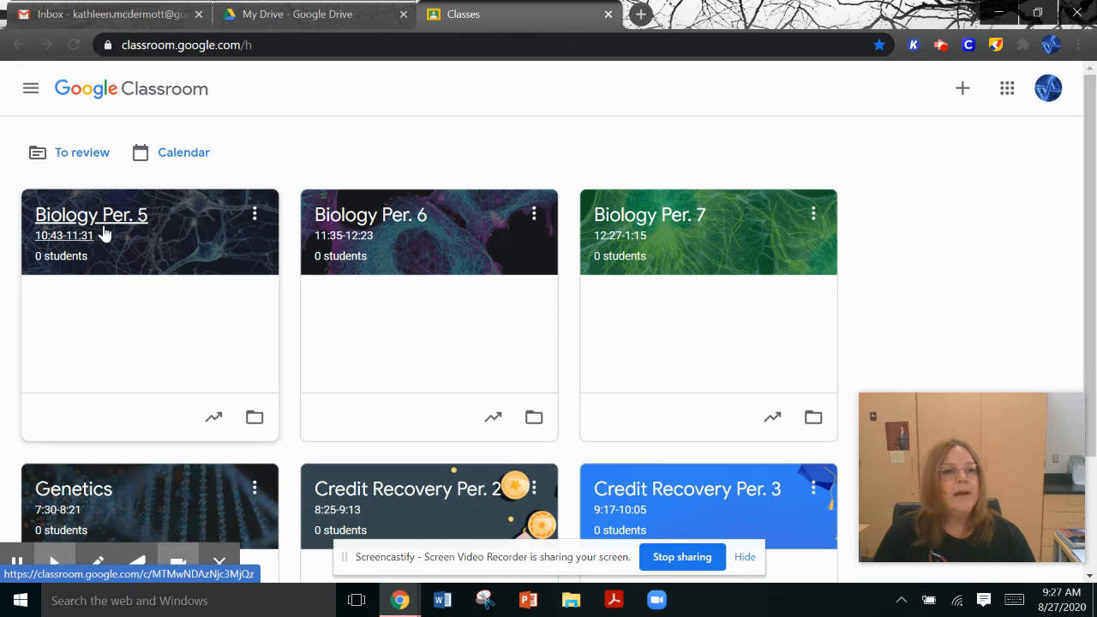
pyautogui.click(91, 214)
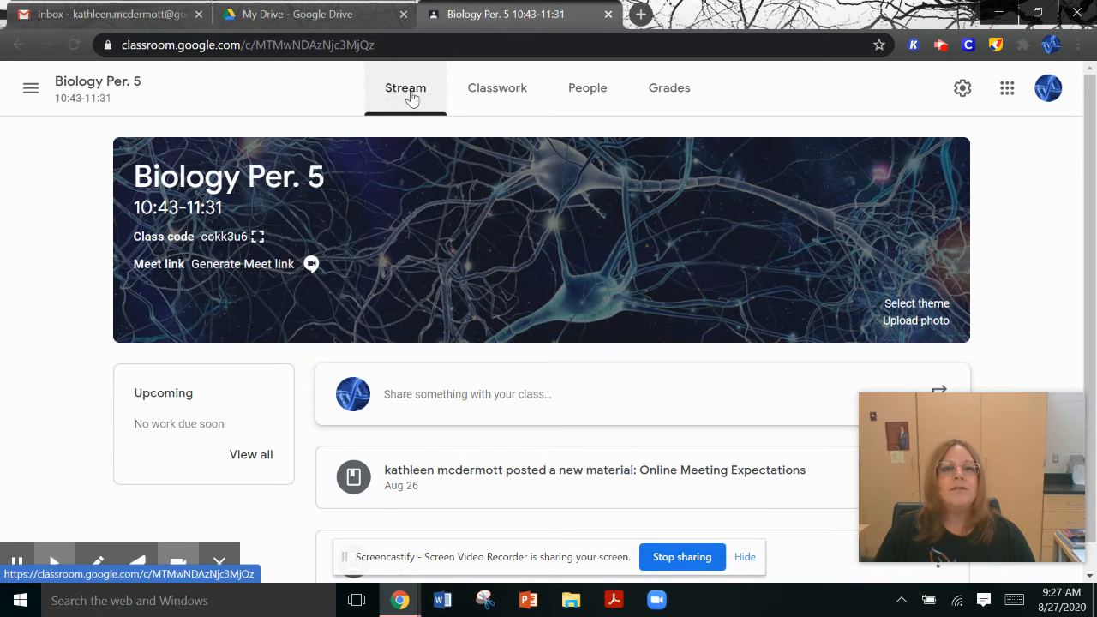
pyautogui.moveTo(432, 96)
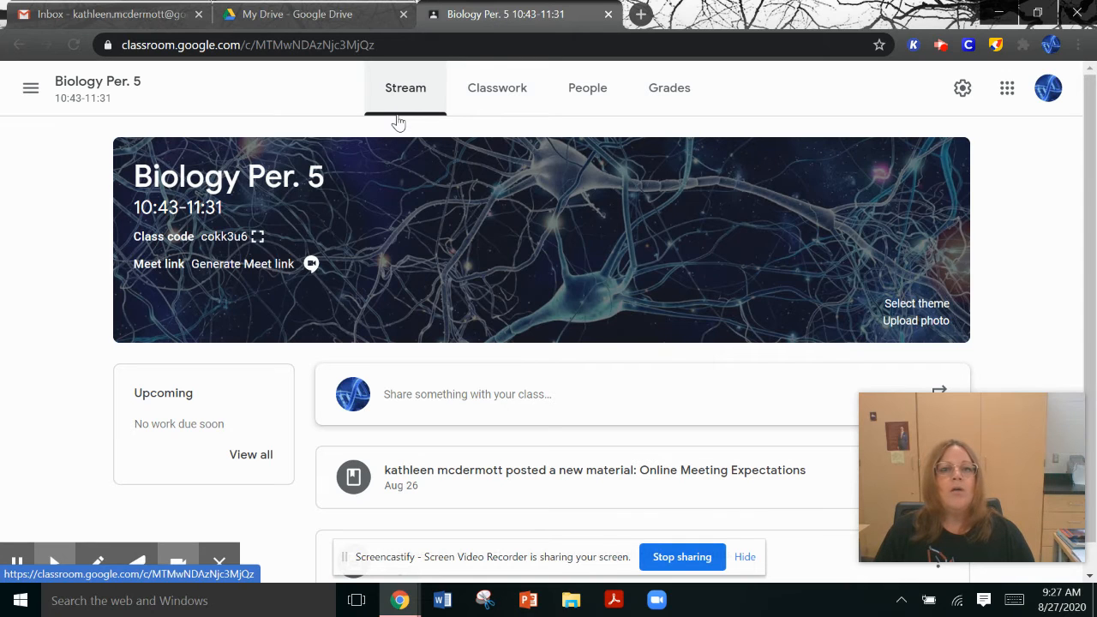
# Switch to Classwork and expand the Biology Syllabus material to show its attached document
pyautogui.click(503, 87)
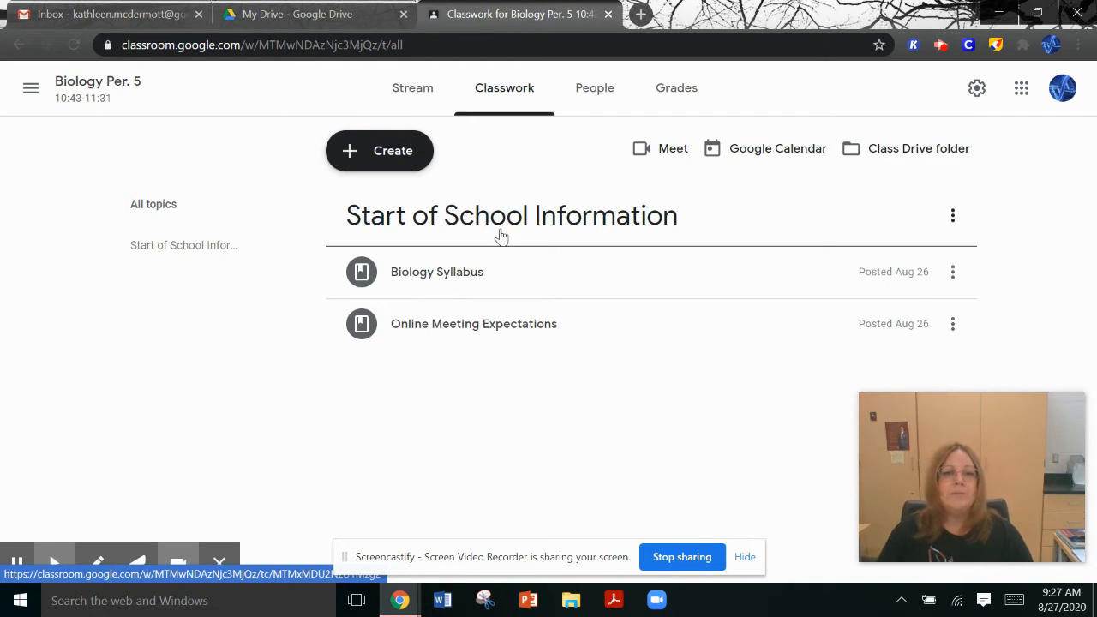
pyautogui.moveTo(483, 303)
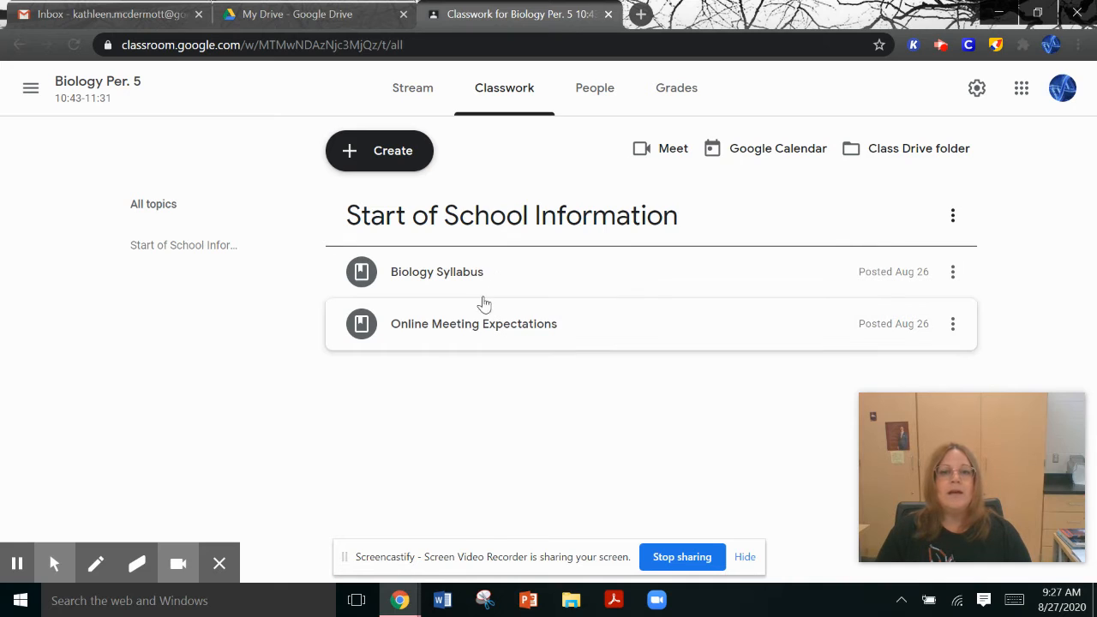
pyautogui.moveTo(504, 351)
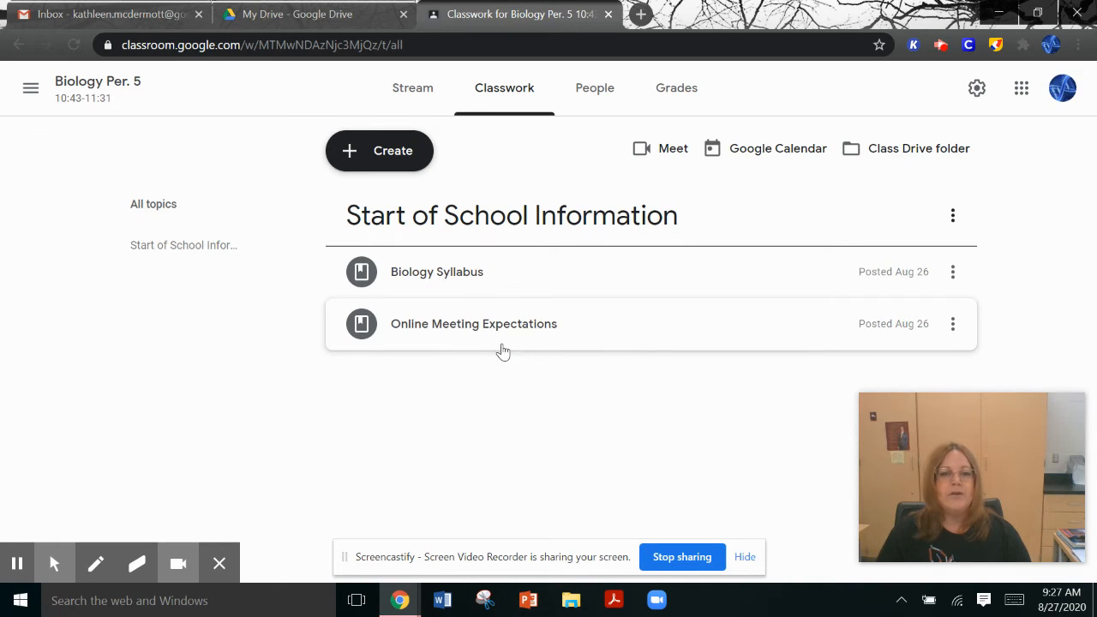
pyautogui.moveTo(468, 281)
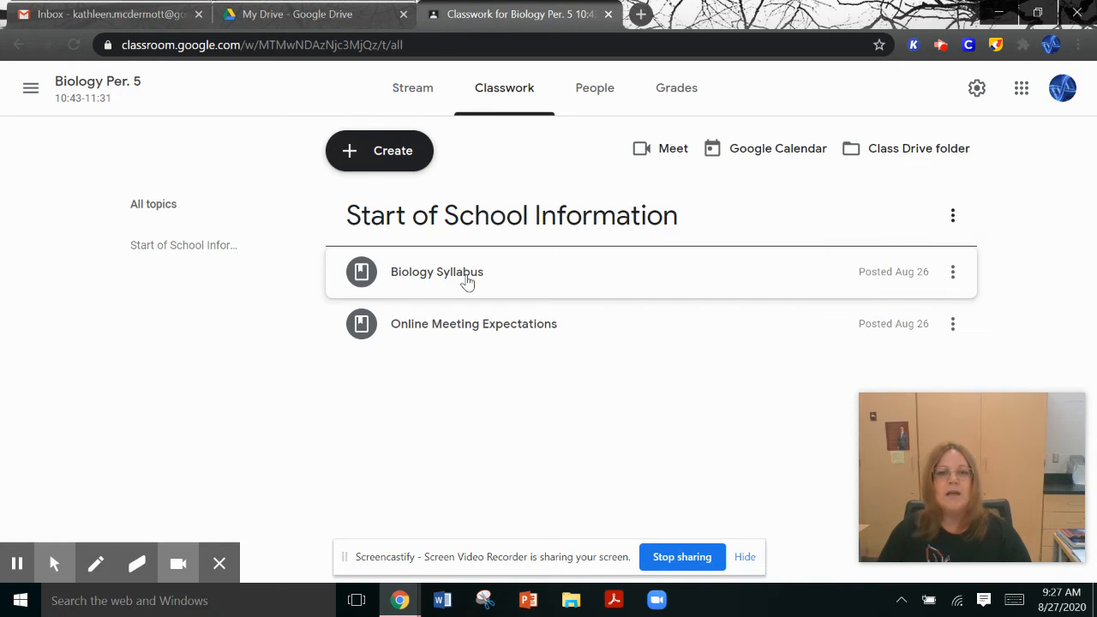
pyautogui.click(435, 270)
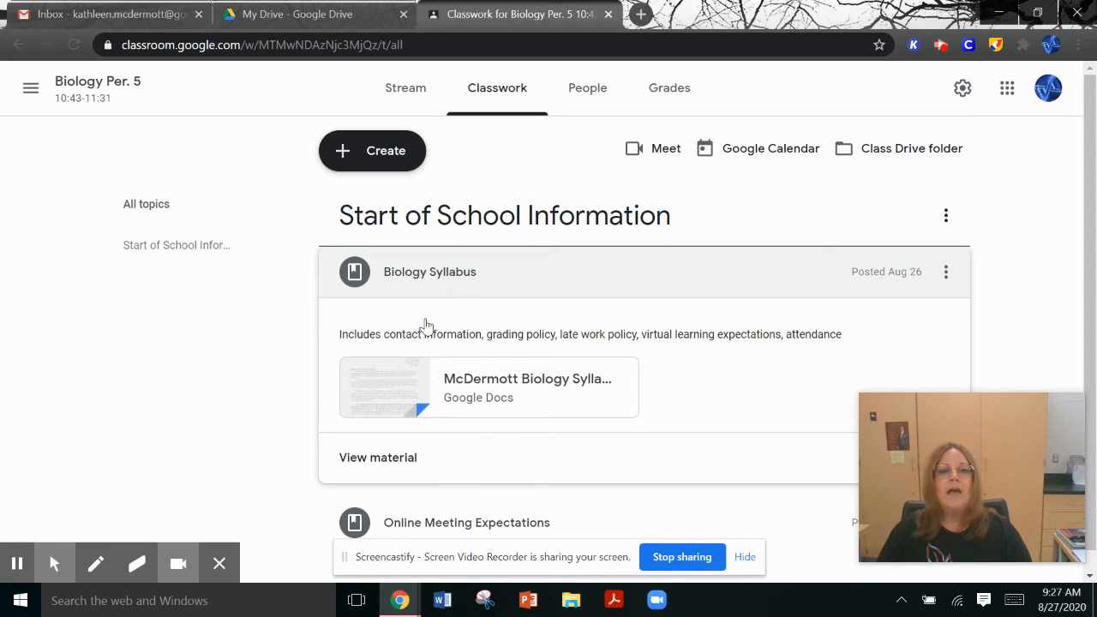
pyautogui.moveTo(373, 345)
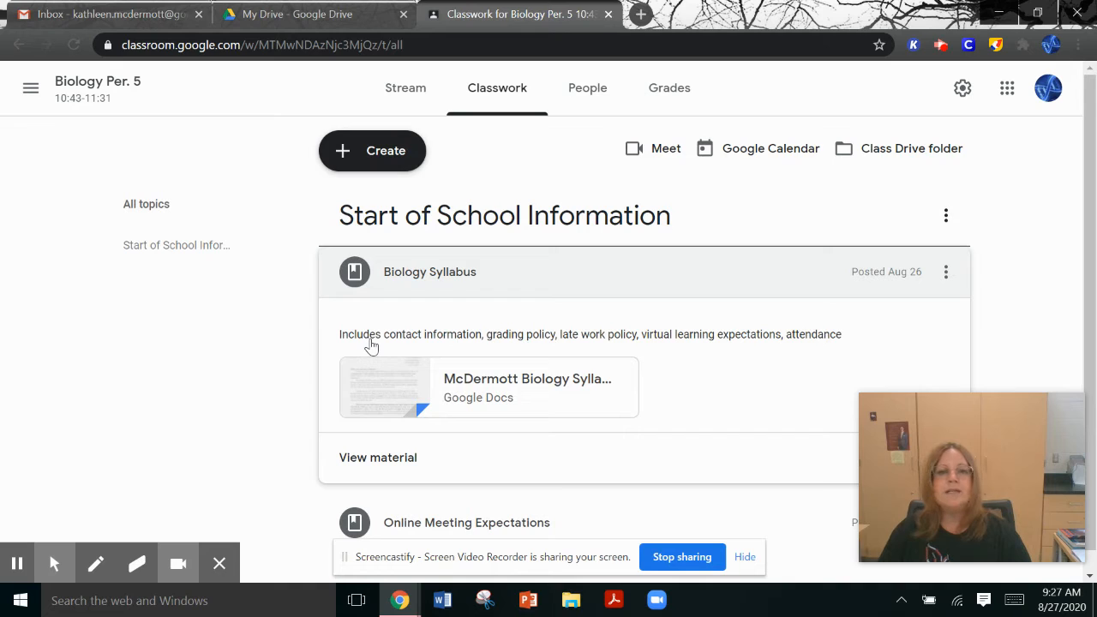
pyautogui.moveTo(415, 350)
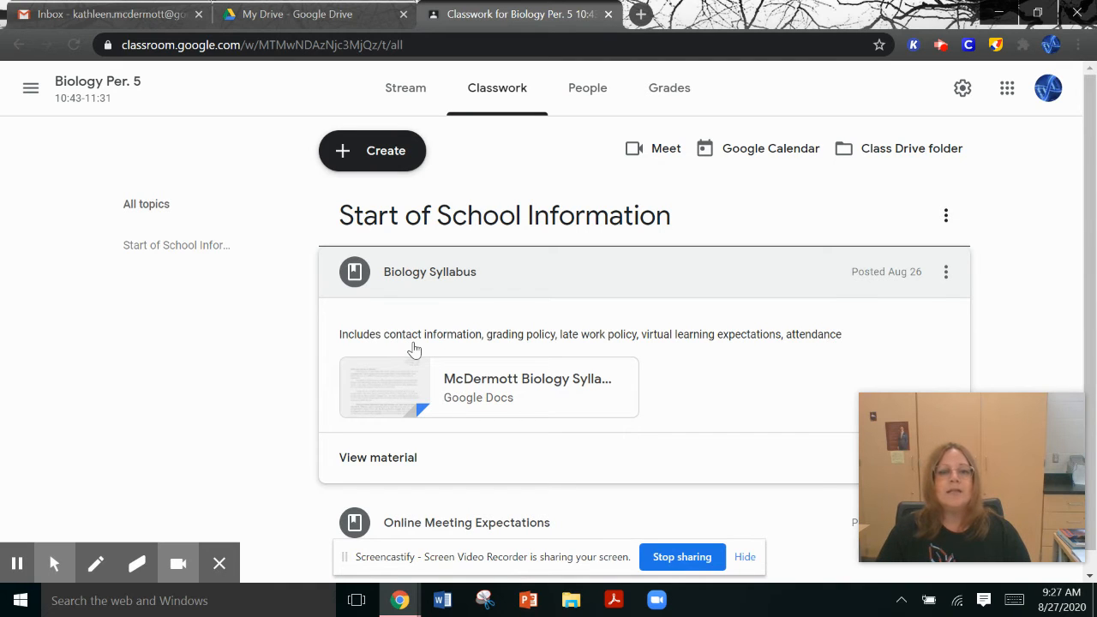
pyautogui.moveTo(514, 353)
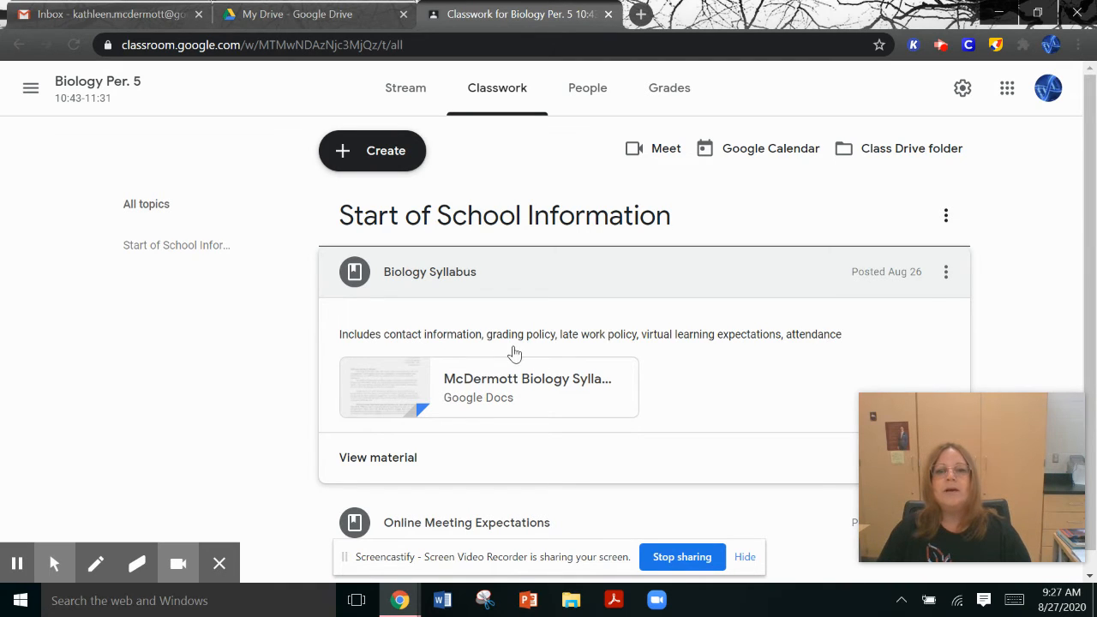
pyautogui.moveTo(595, 353)
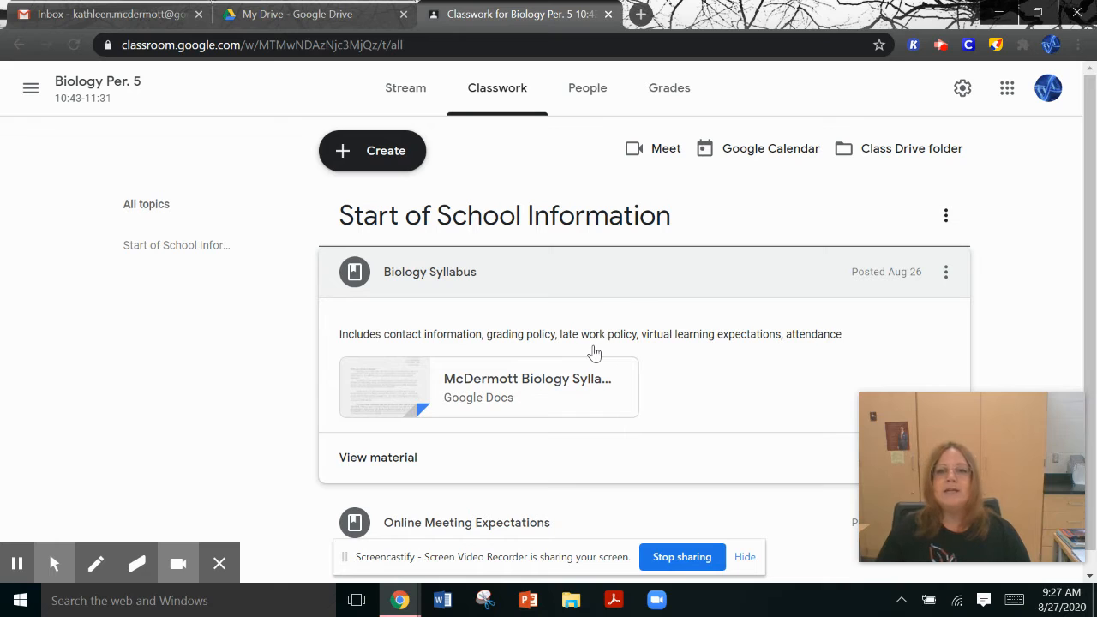
pyautogui.moveTo(772, 353)
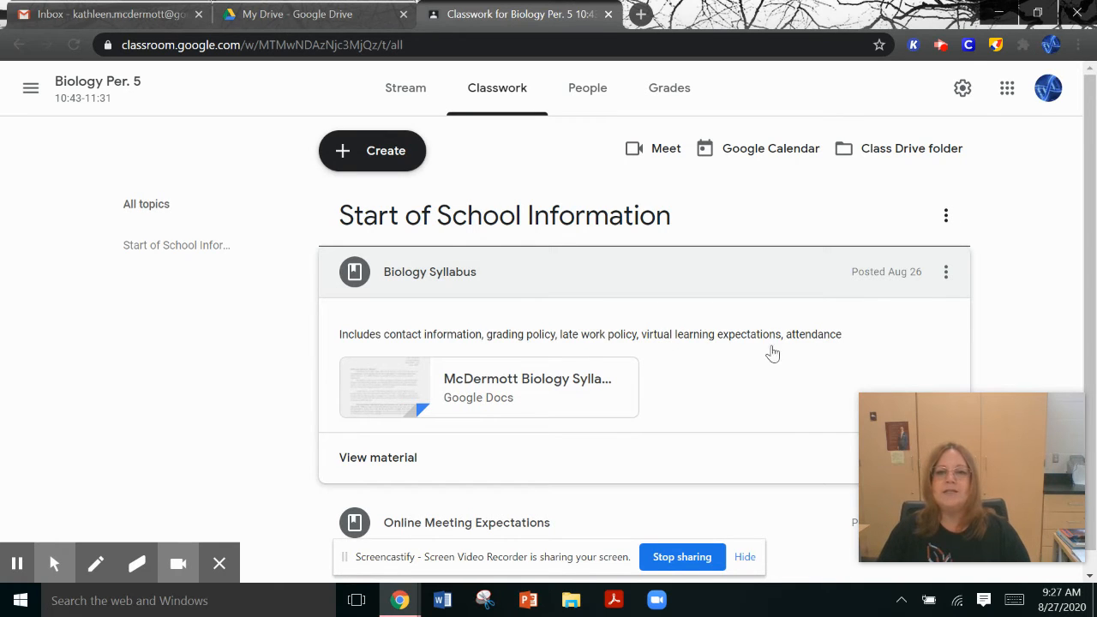
pyautogui.moveTo(398, 387)
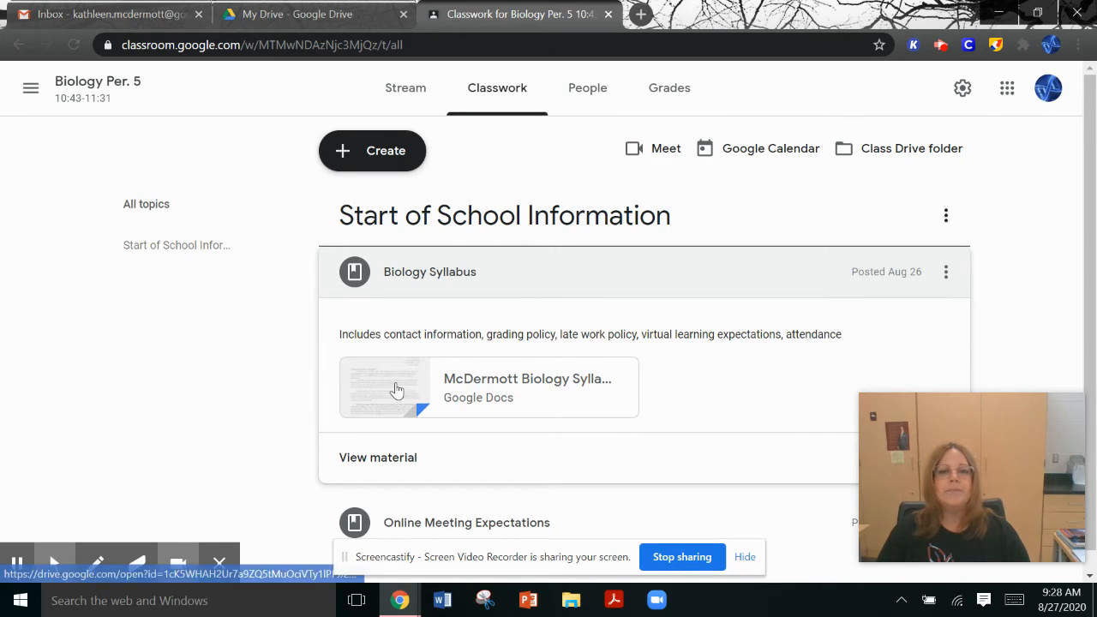
# Open the McDermott Biology Syllabus Google Doc and scroll down to its unit table
pyautogui.click(398, 387)
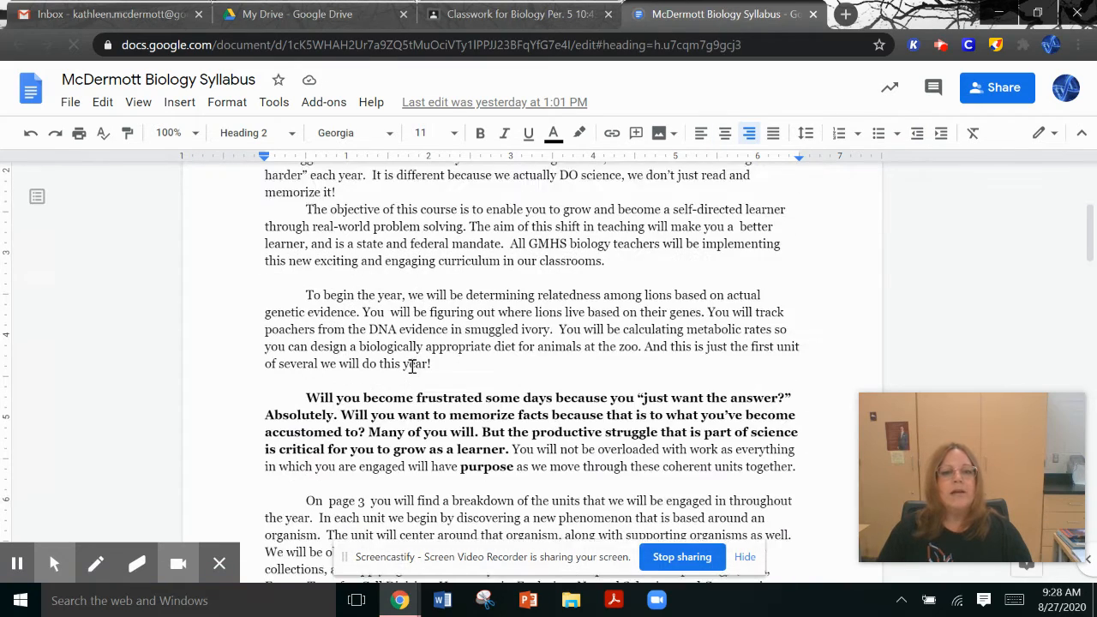
pyautogui.scroll(-3)
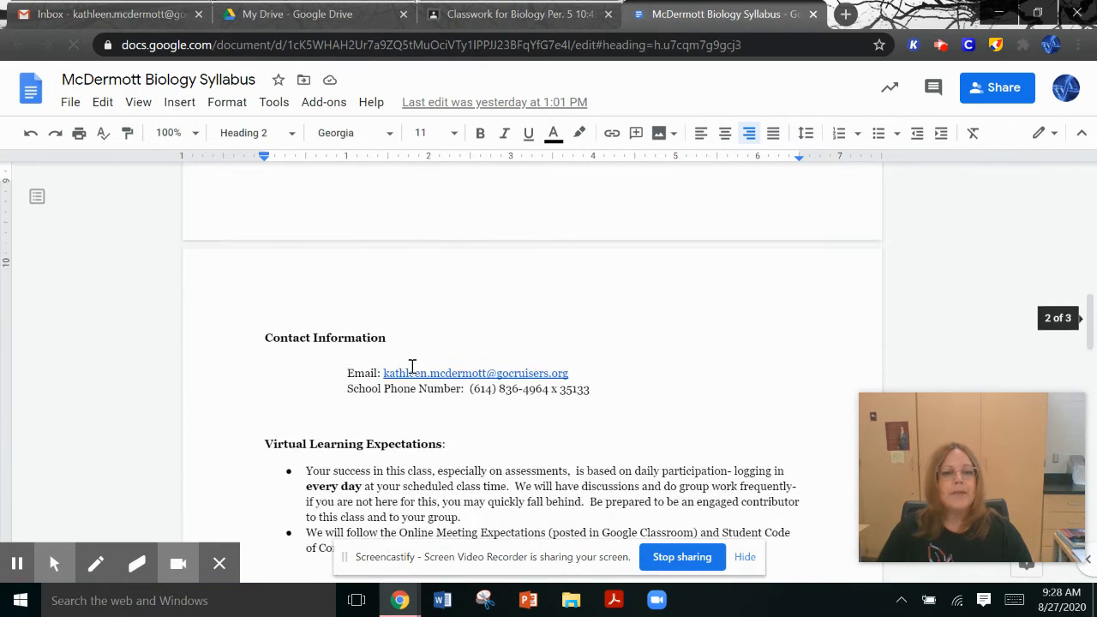
pyautogui.scroll(-3)
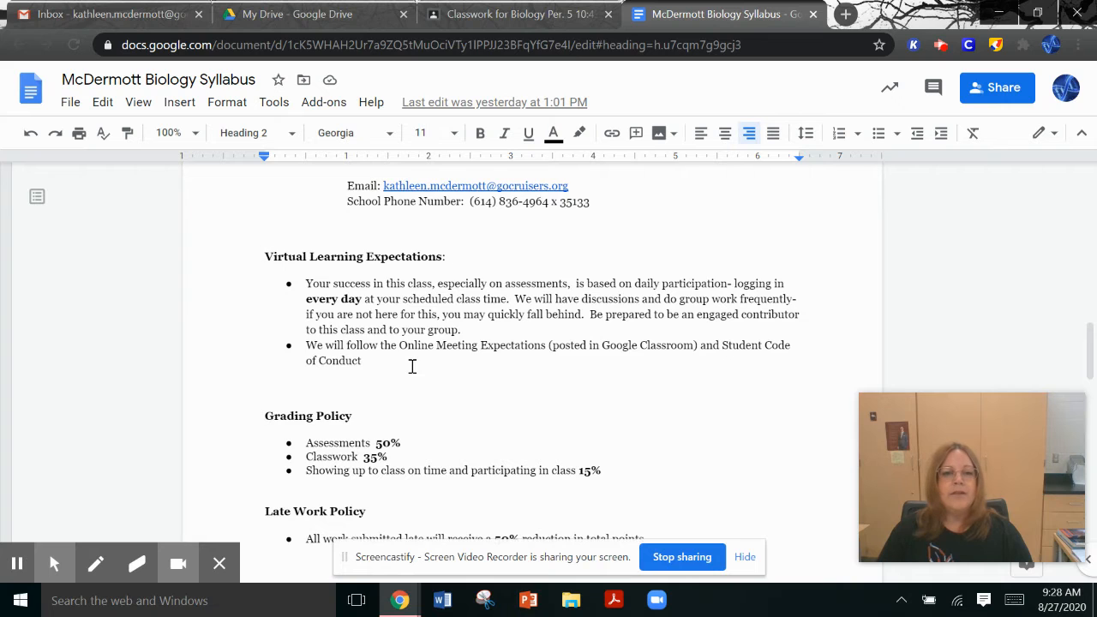
pyautogui.scroll(-3)
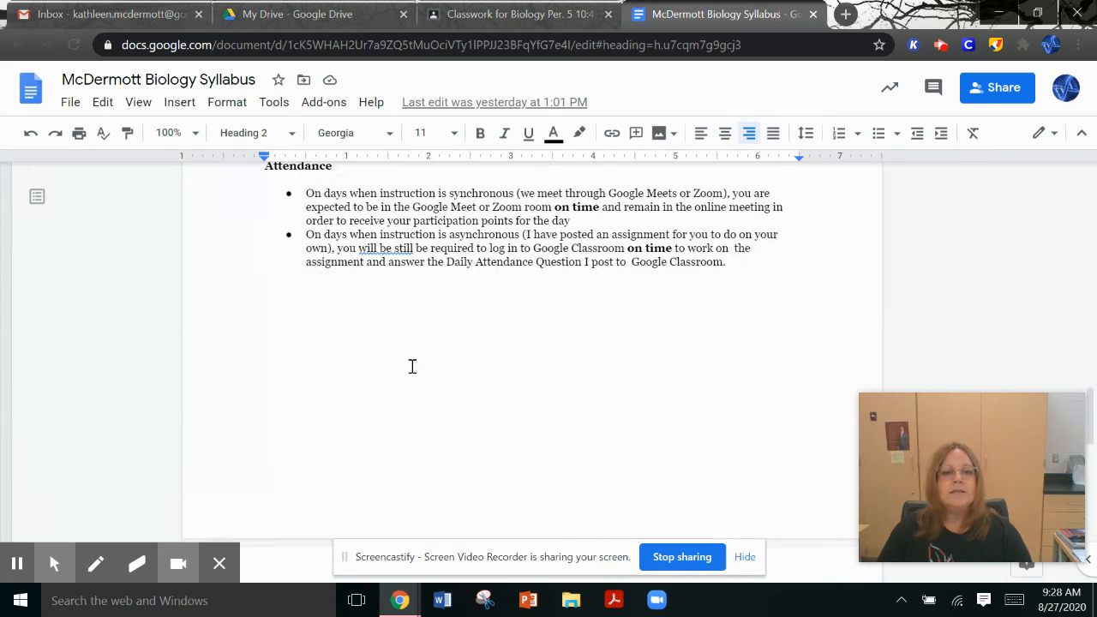
pyautogui.scroll(-3)
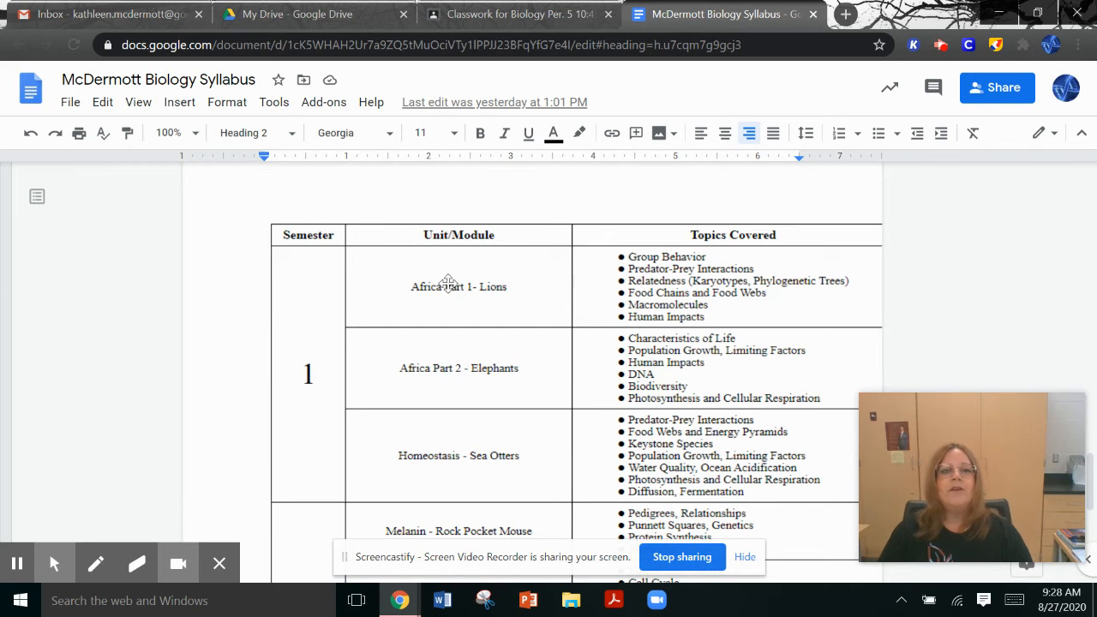
pyautogui.scroll(-3)
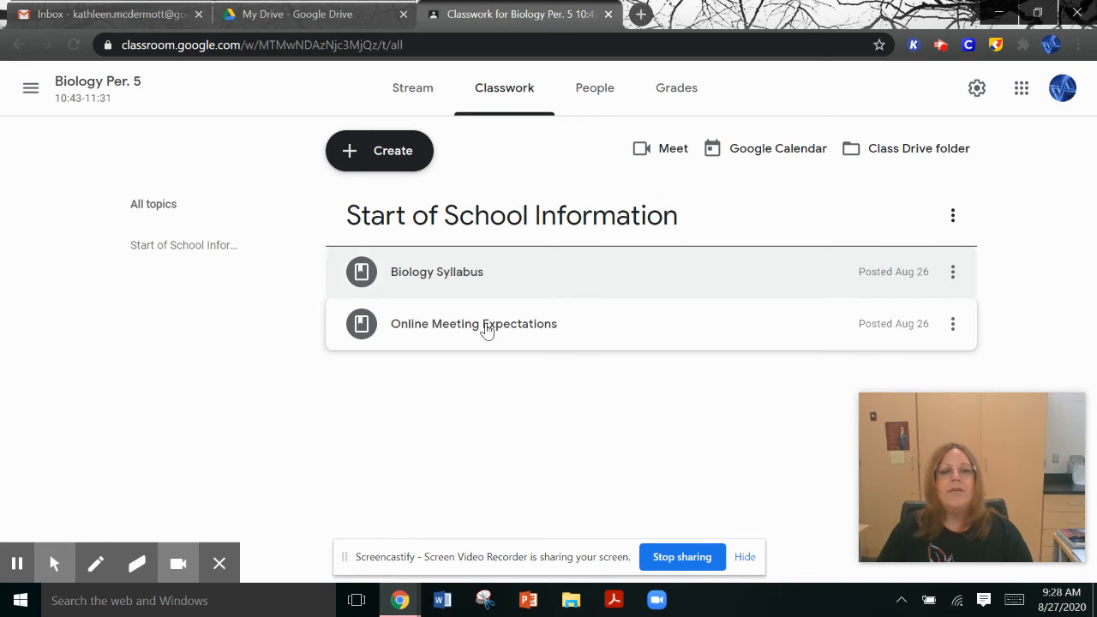
# Expand Online Meeting Expectations, open its attachment, then return to the all-classes home page
pyautogui.click(473, 322)
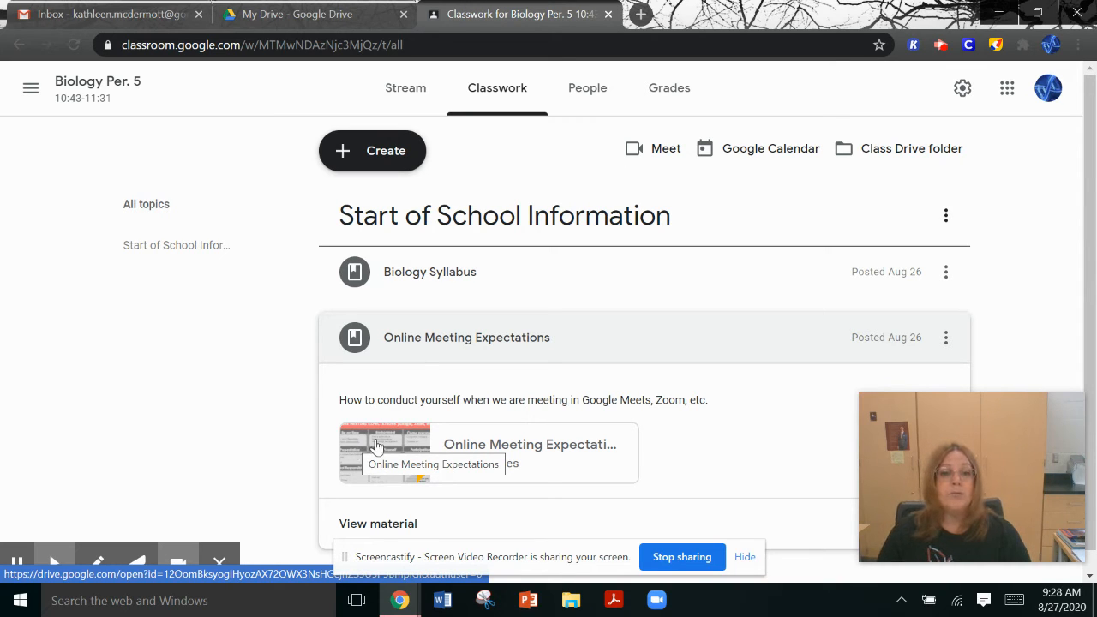
pyautogui.click(384, 452)
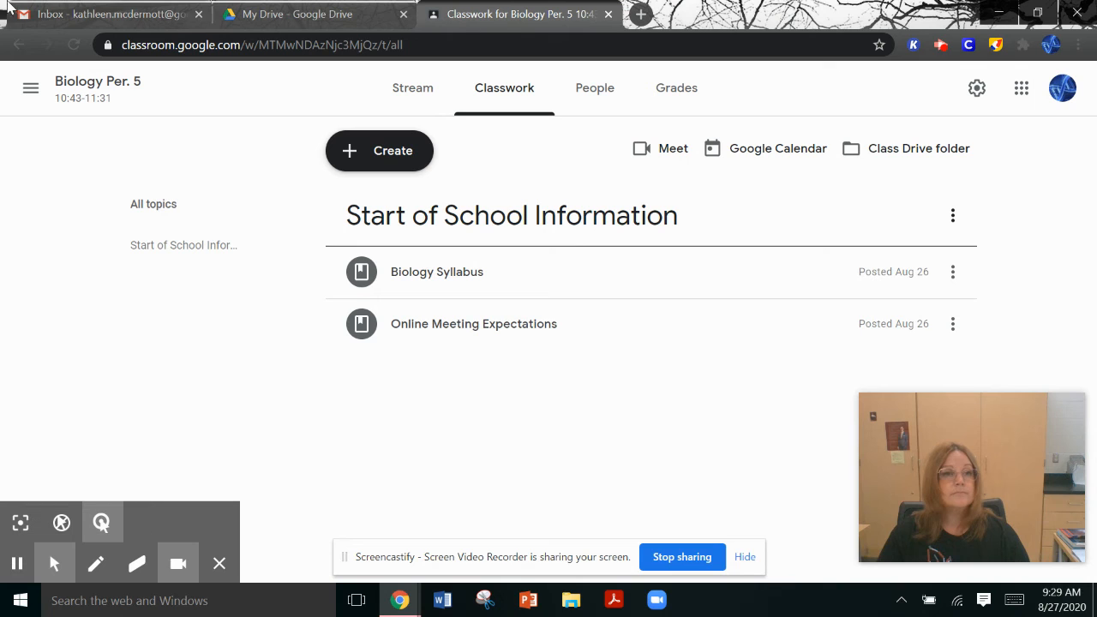
pyautogui.click(30, 87)
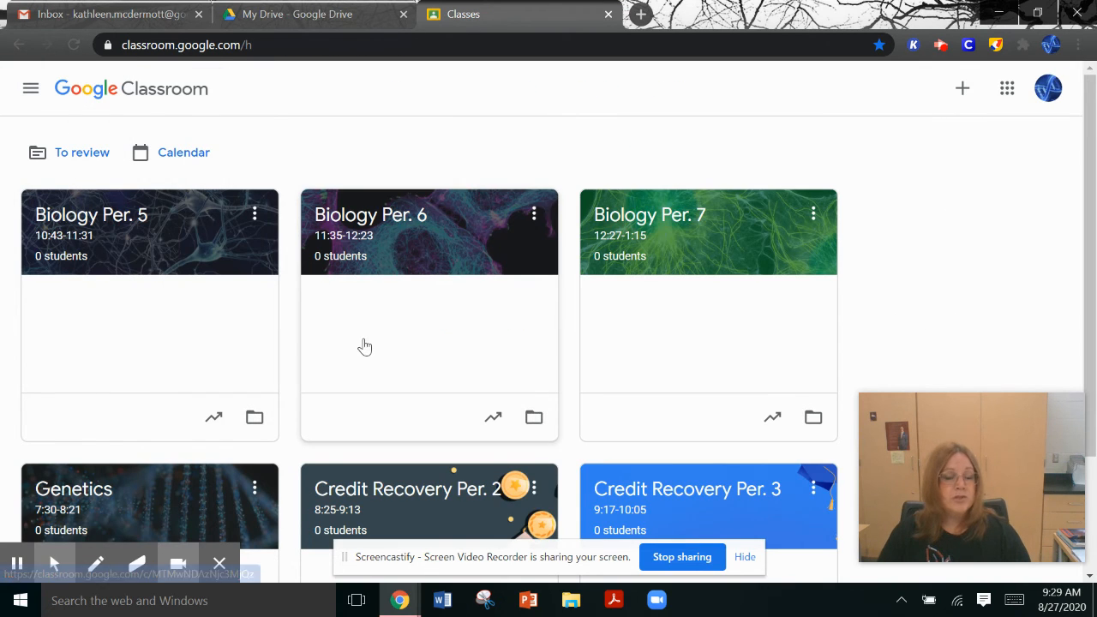
pyautogui.moveTo(876, 336)
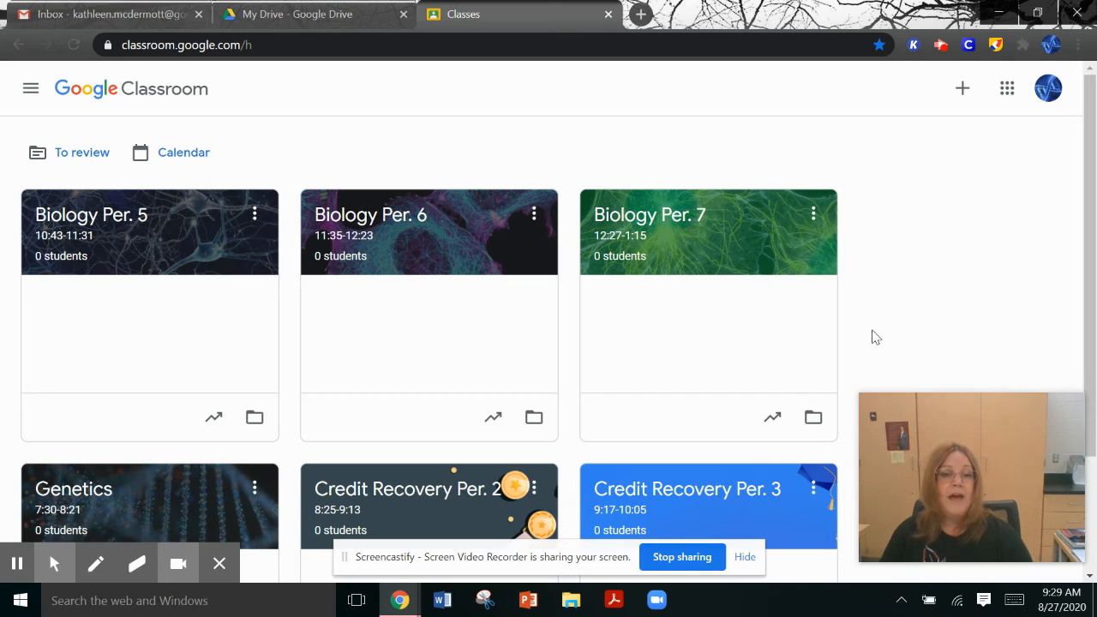